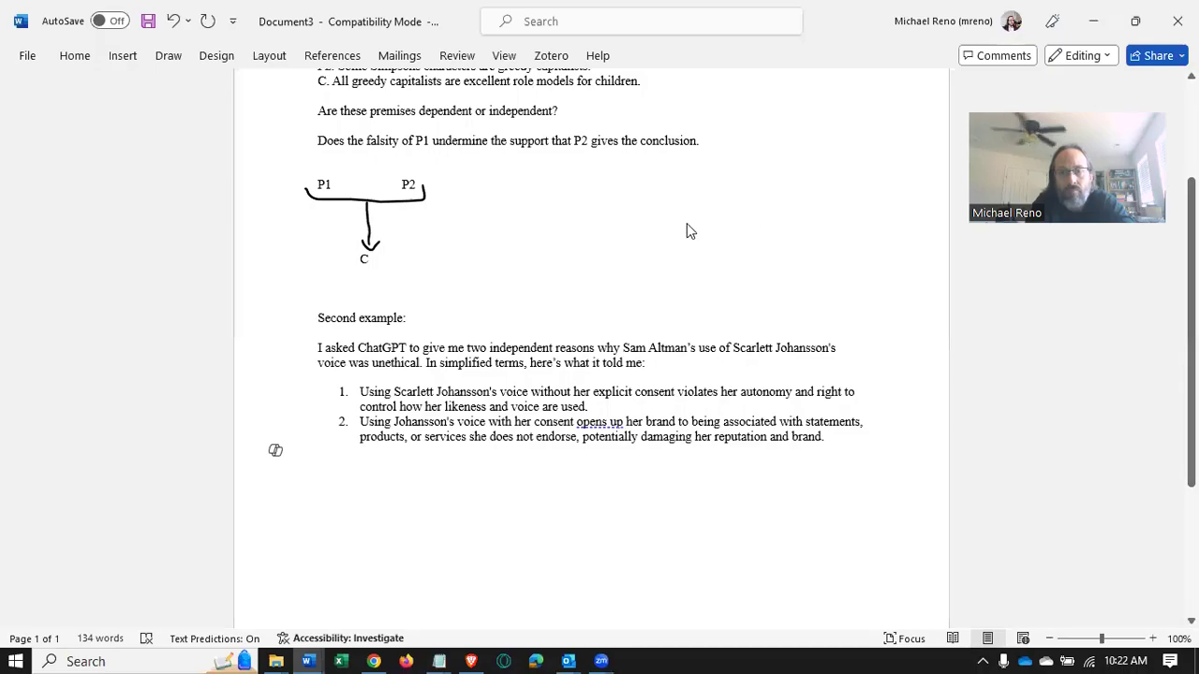
mouse_move(450, 332)
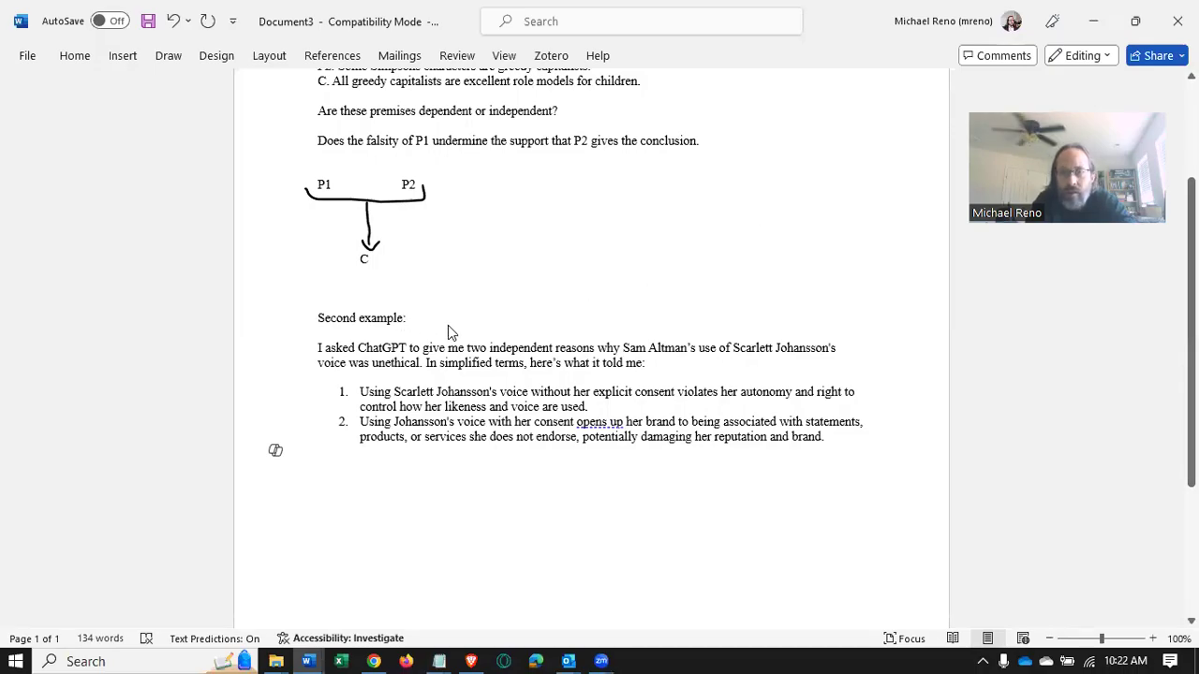
mouse_move(431, 285)
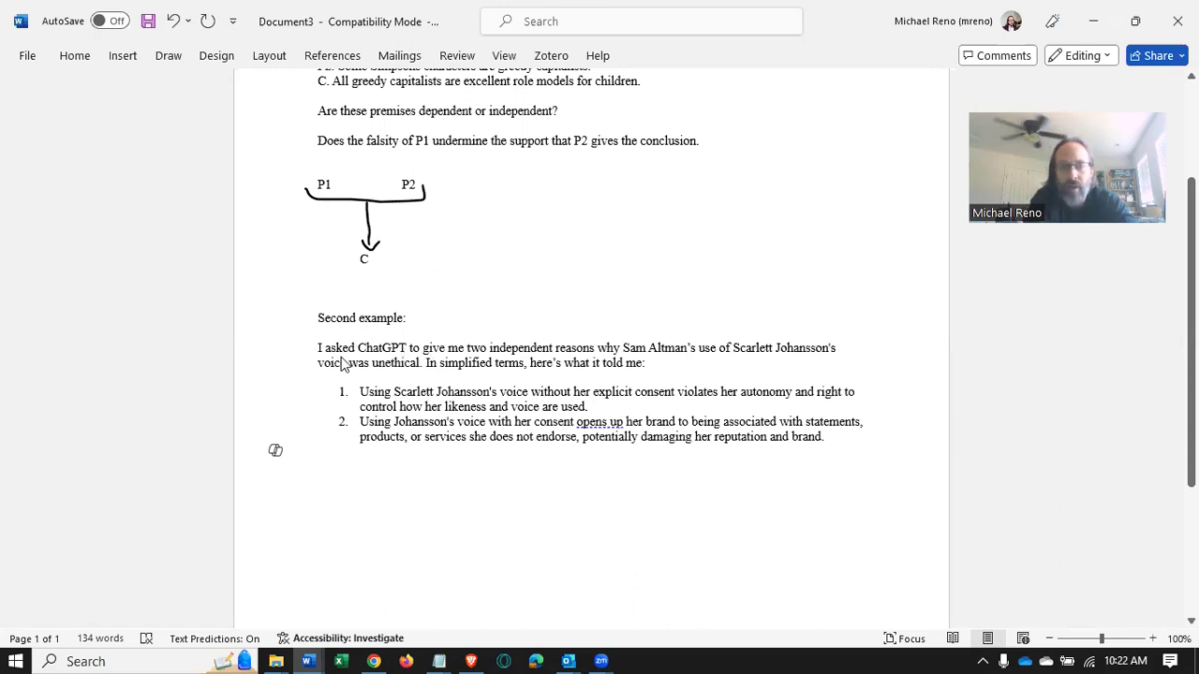
mouse_move(561, 366)
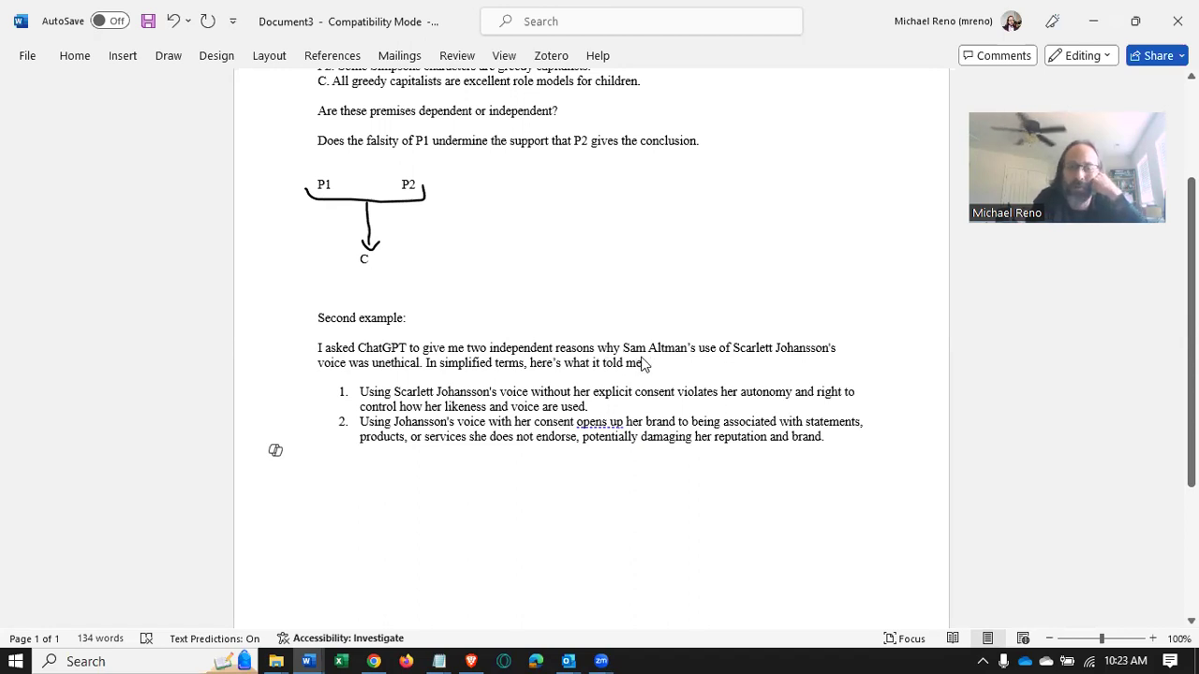
mouse_move(665, 360)
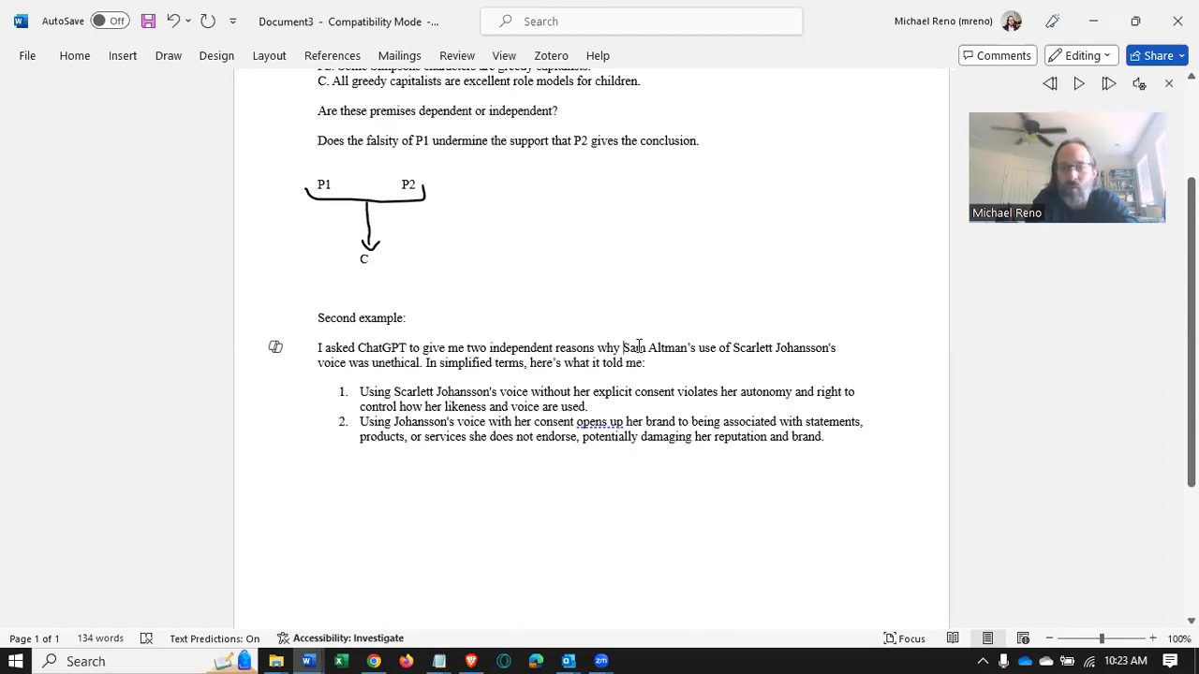
- Select the conclusion phrase in the paragraph and start a new line below the list labelled 'C:'
double_click(659, 346)
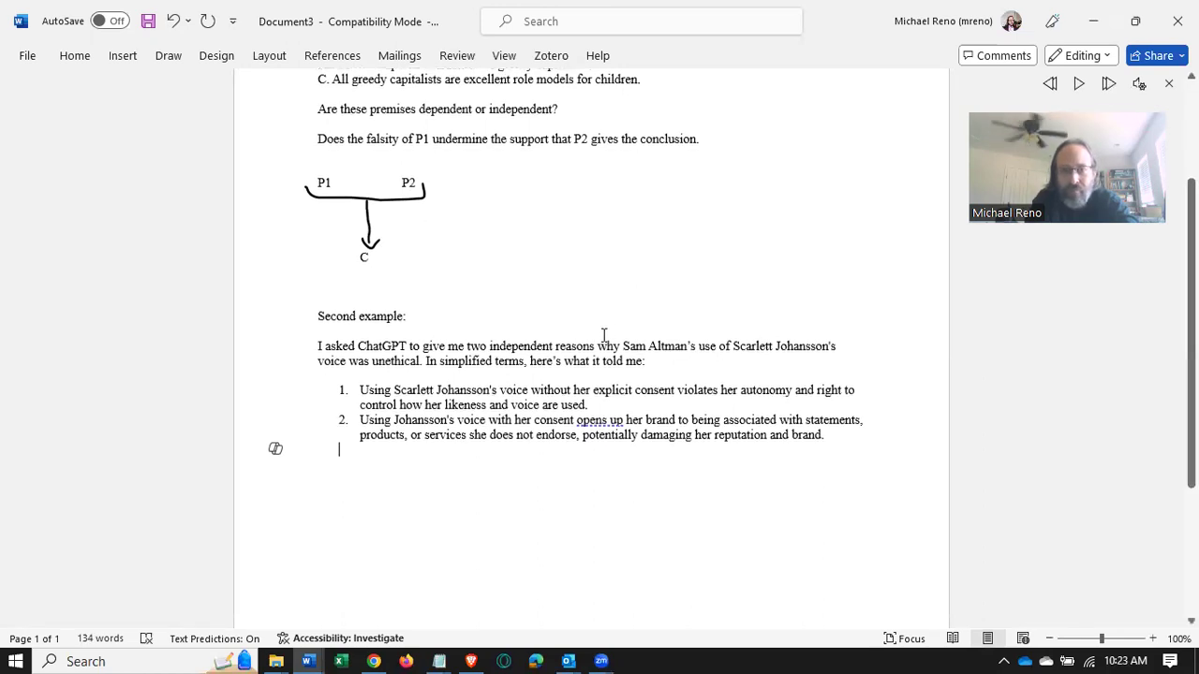
scroll(down, 3)
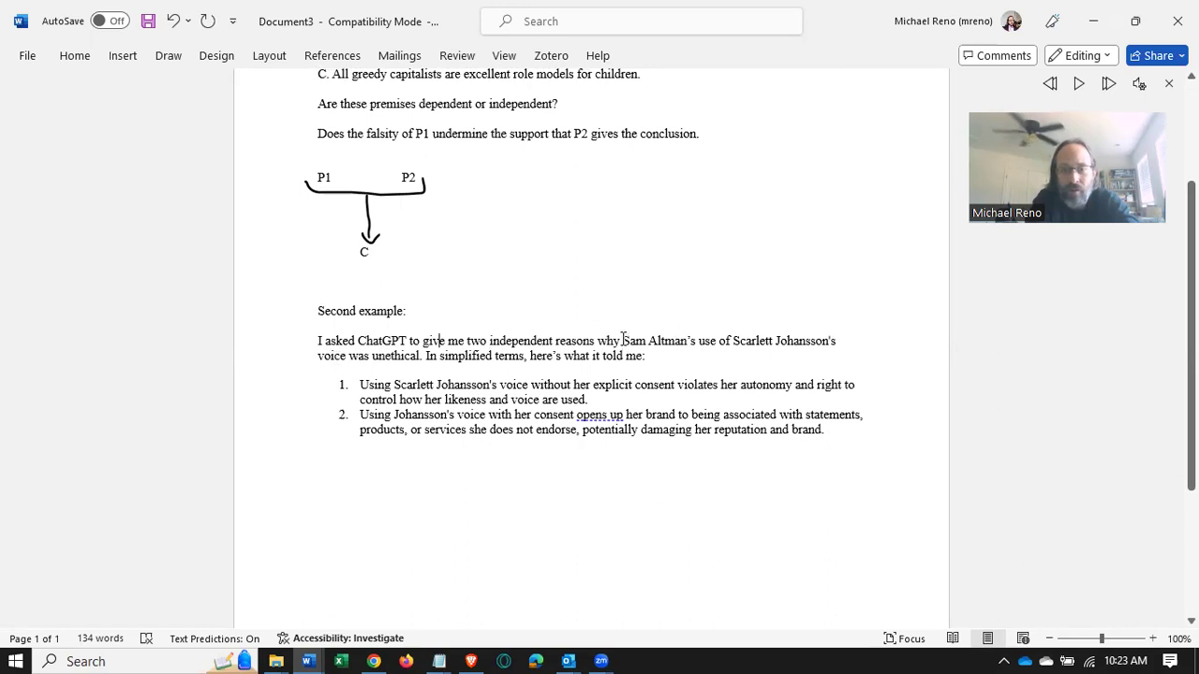
drag(621, 341, 423, 356)
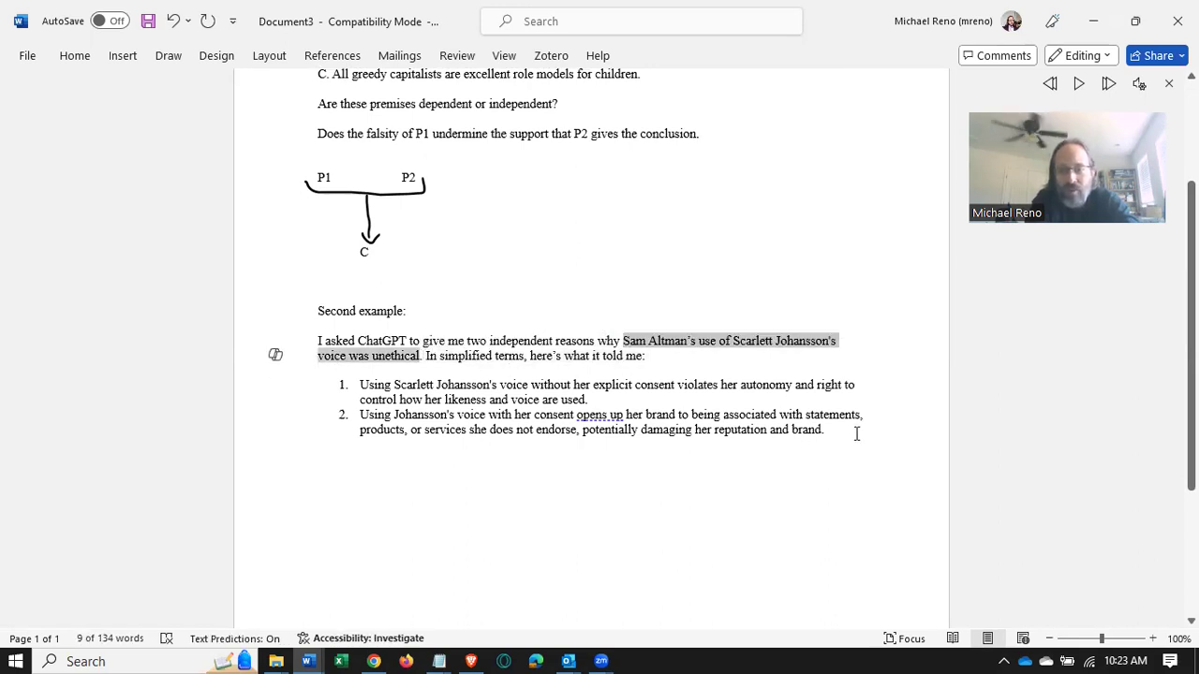
click(319, 442)
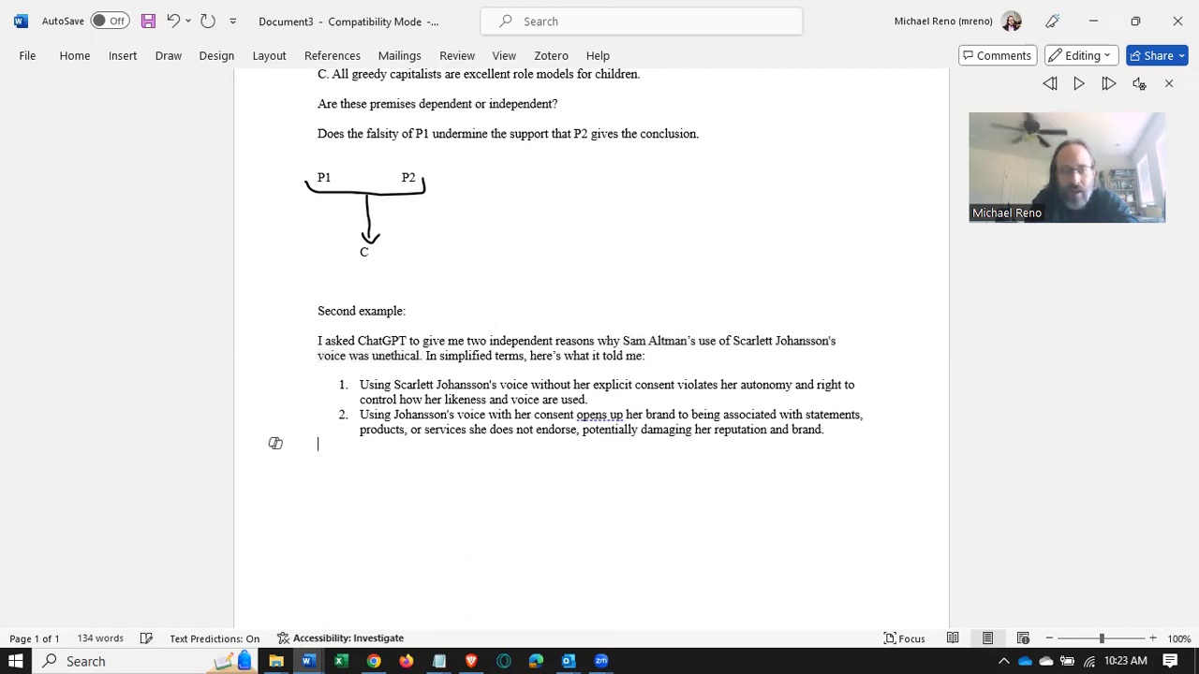
text(C:)
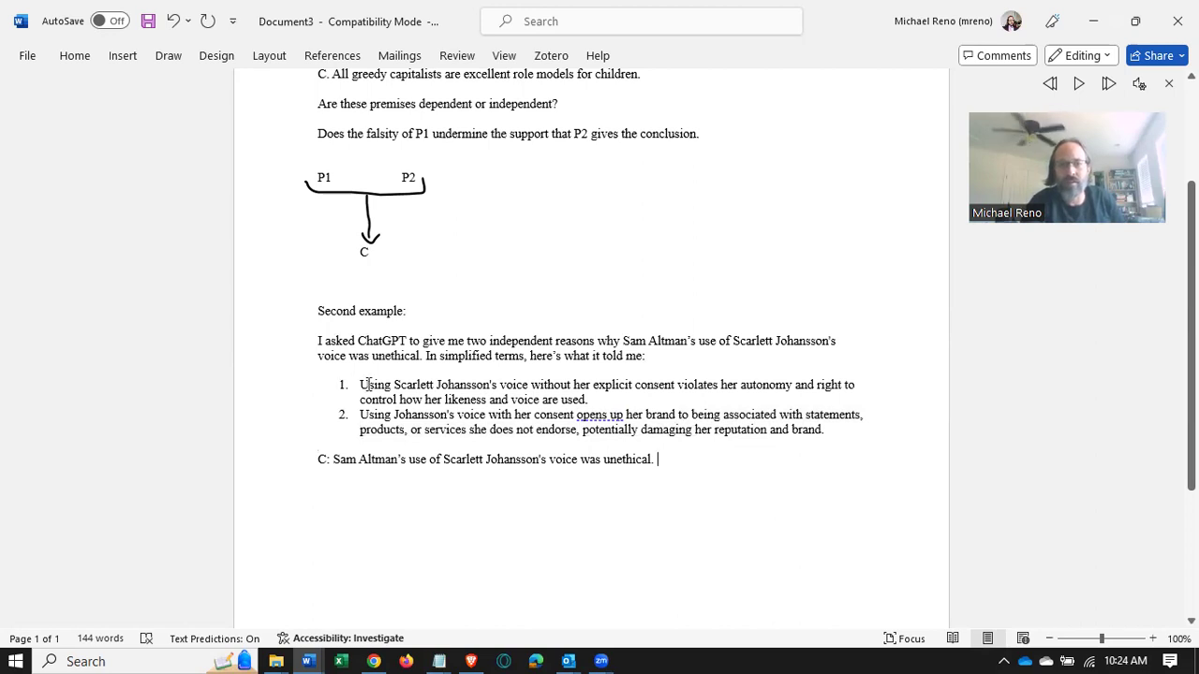
- Complete the C: line restating that Altman's use of Johansson's voice was unethical
drag(360, 384, 580, 384)
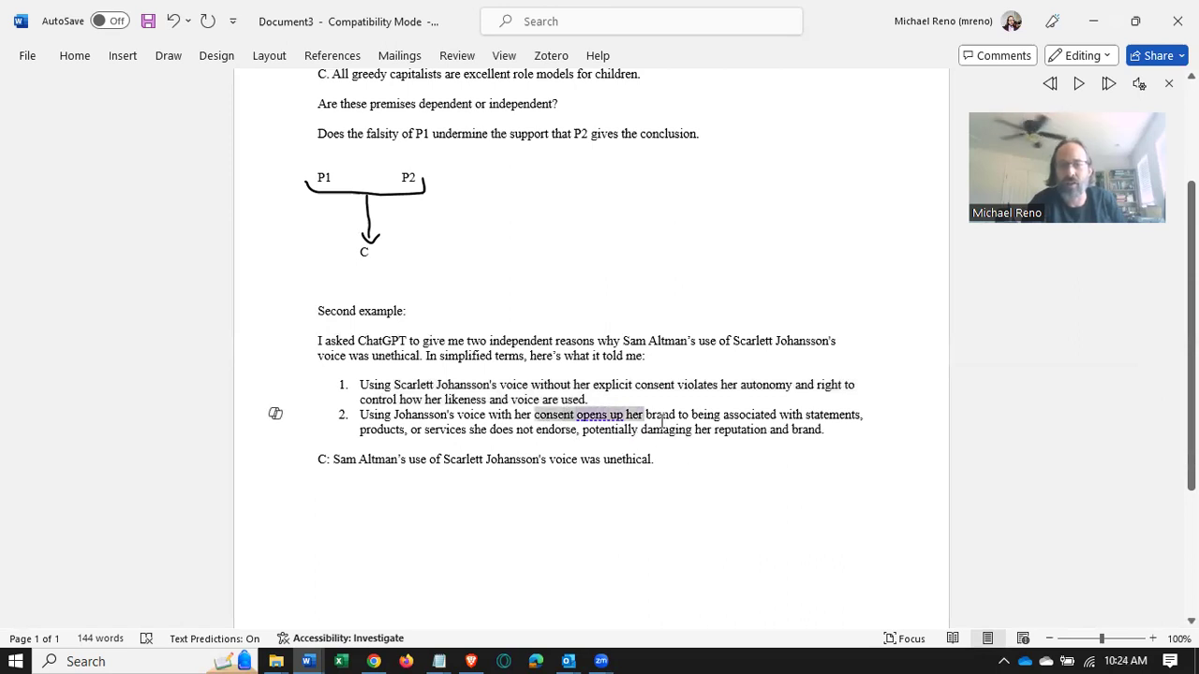
drag(644, 414, 822, 429)
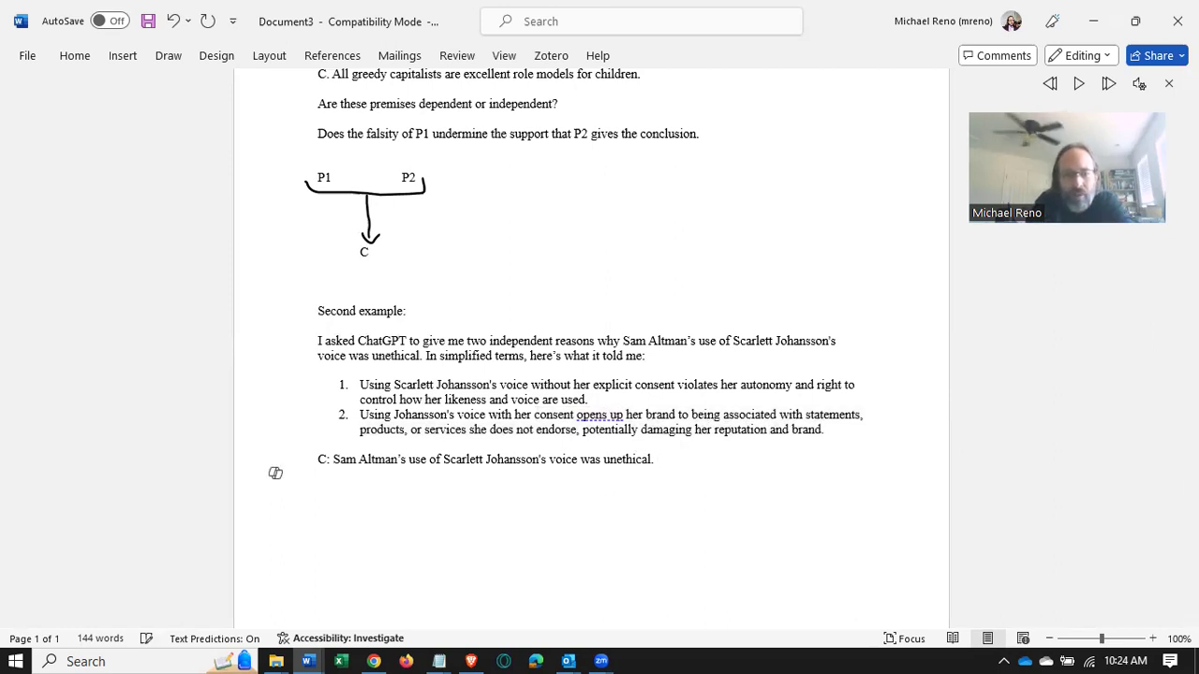
- Lay out P1 and P2 side by side with C centred beneath them for a second diagram
text(P)
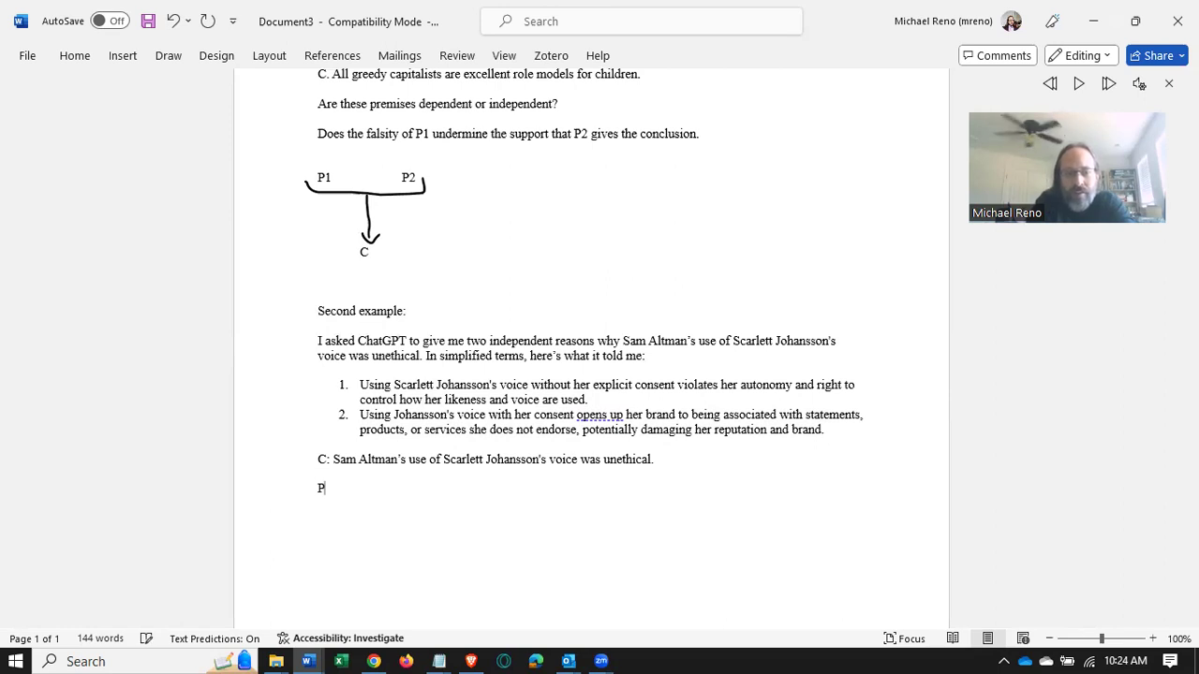
text(1)
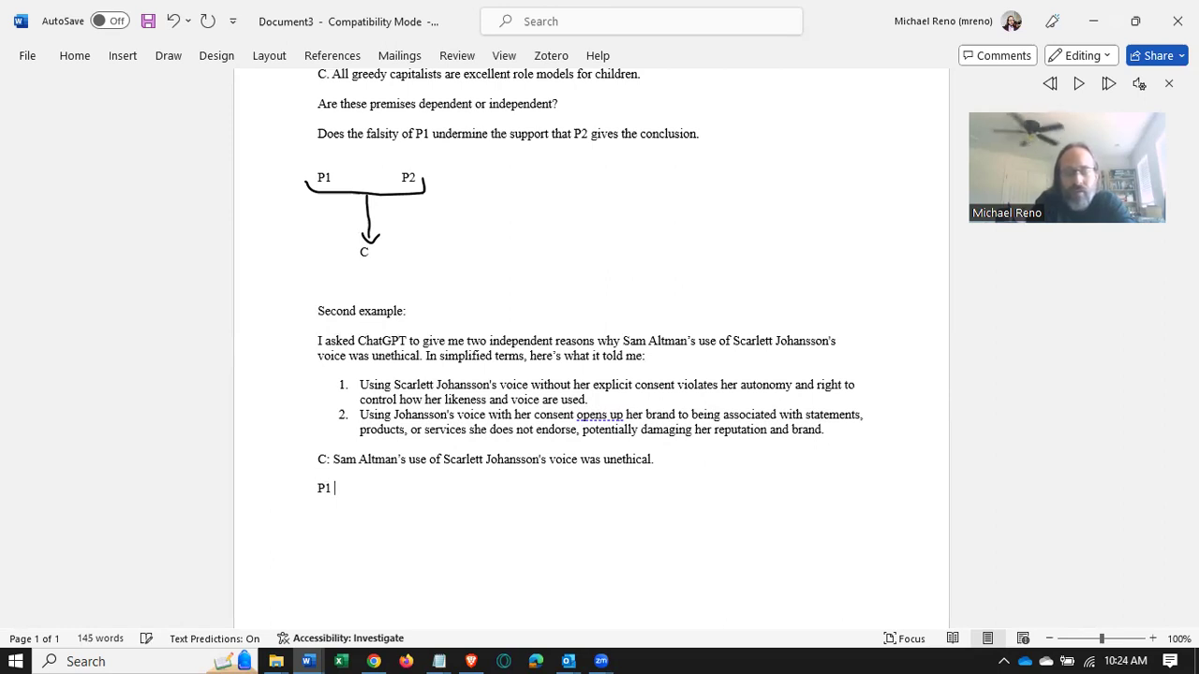
text(P2)
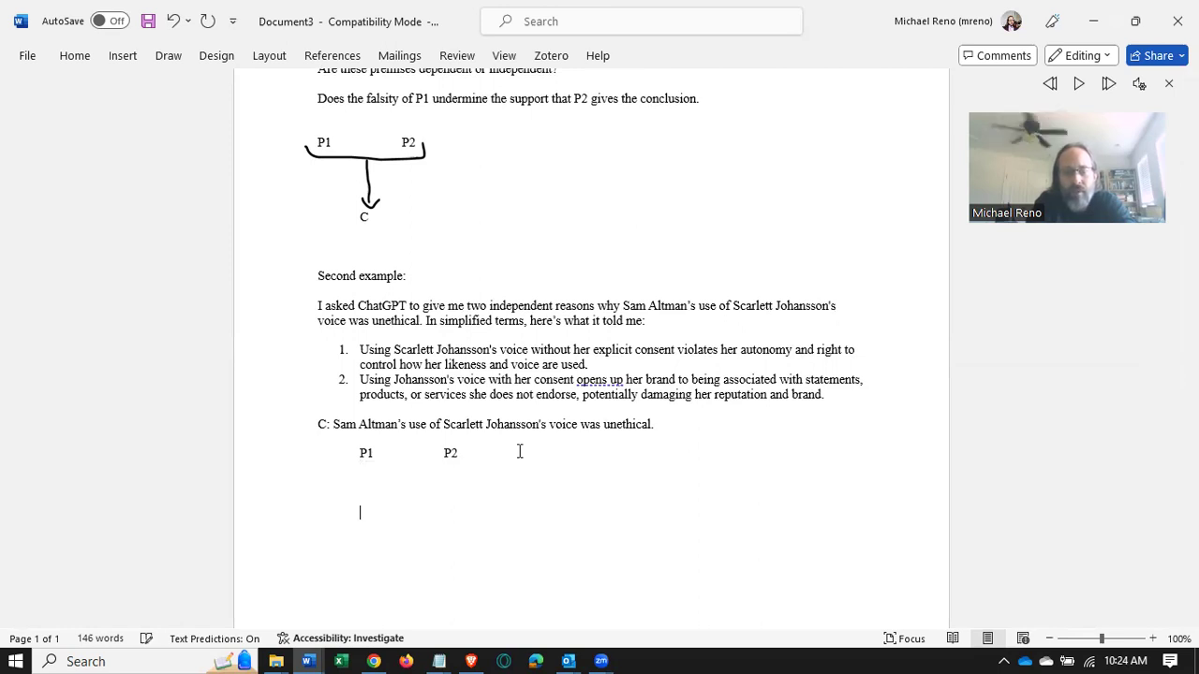
text(C)
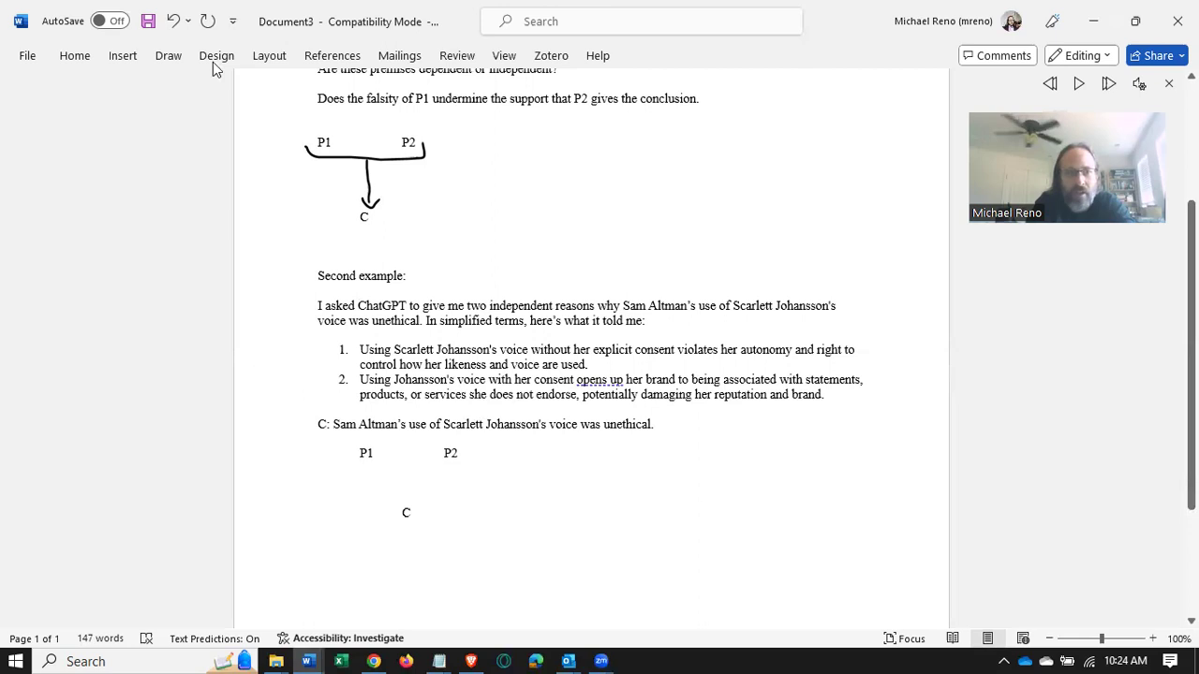
click(457, 451)
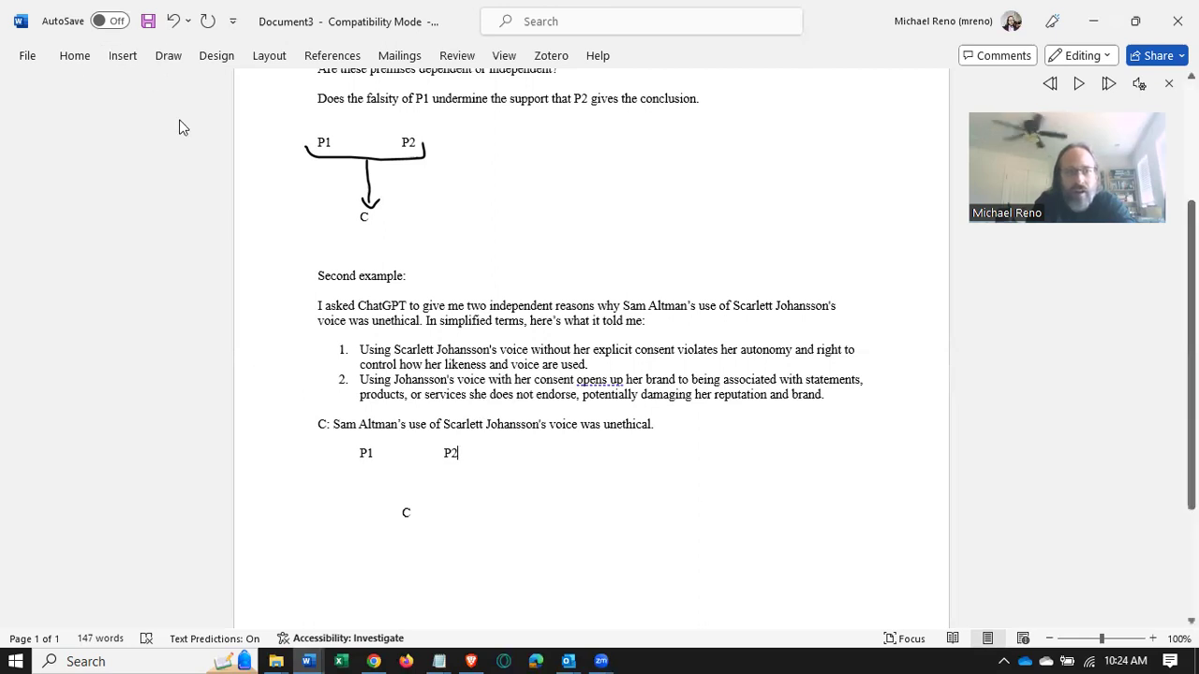
- Draw two separate ink arrows, one from P1 and one from P2, each pointing down to C
click(169, 56)
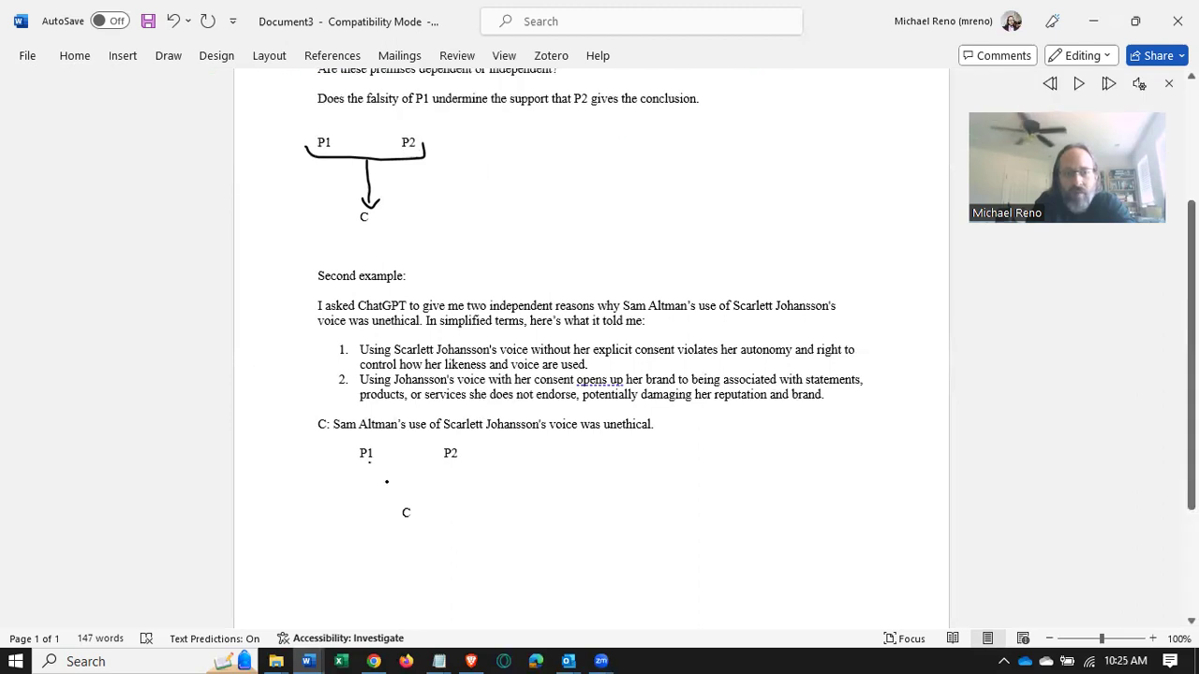
drag(371, 464, 397, 497)
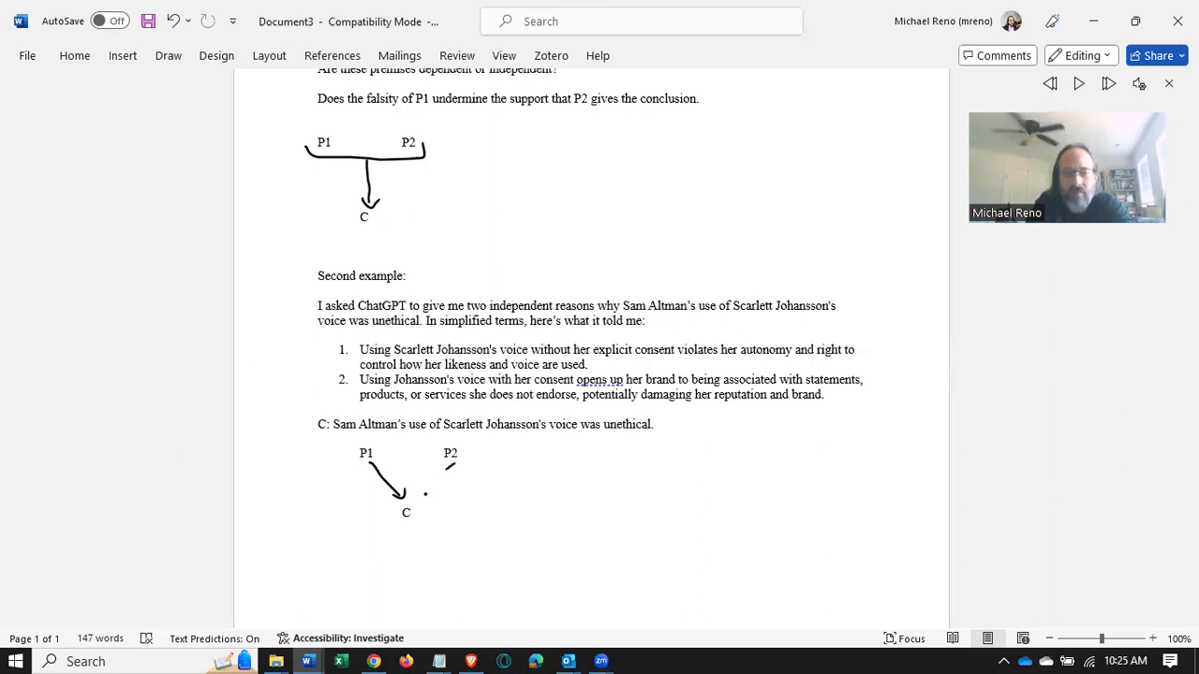
drag(448, 468, 419, 495)
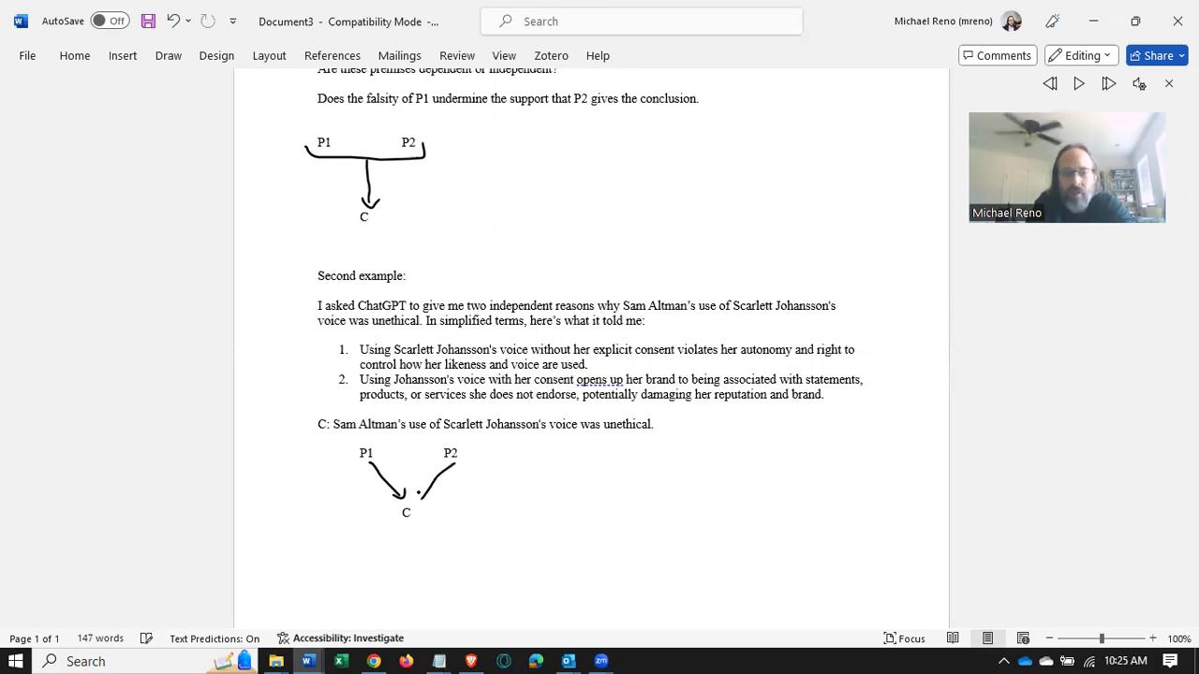
drag(449, 469, 431, 502)
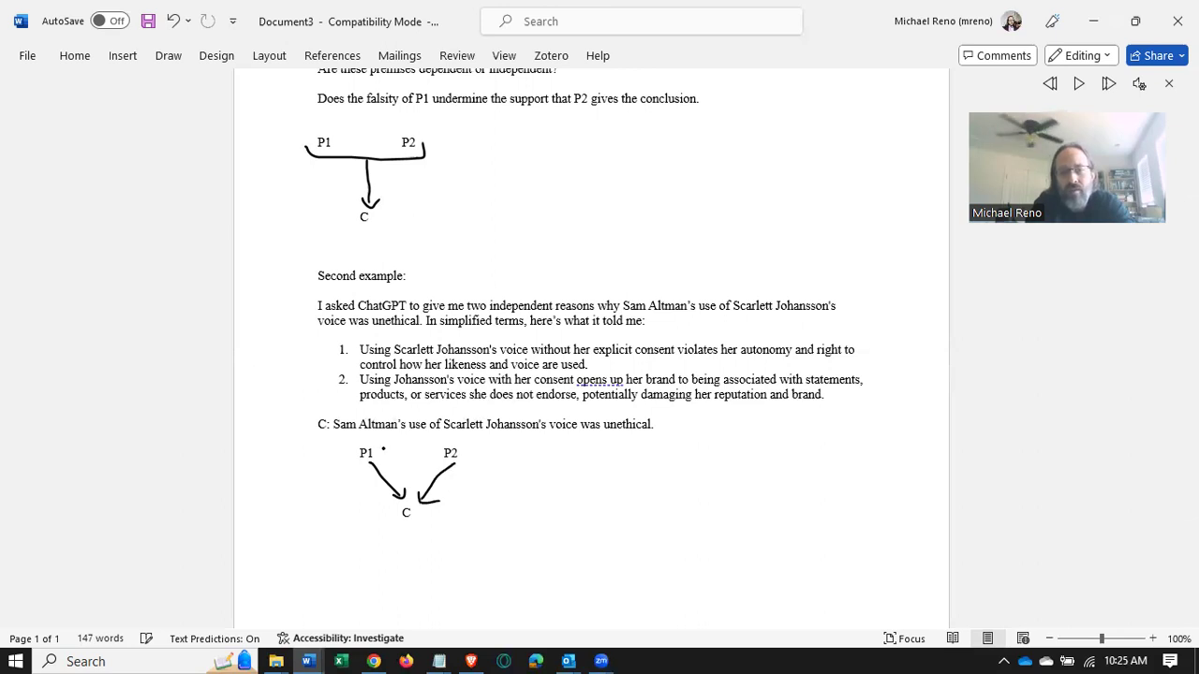